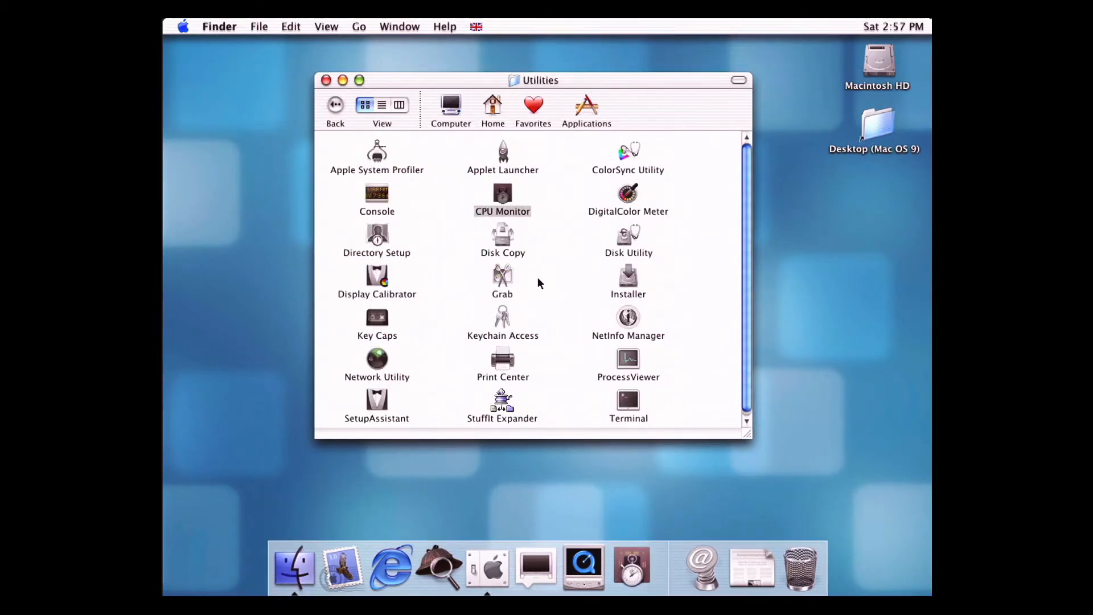
- Launch CPU Monitor from the Utilities folder to watch processor load
double_click(502, 193)
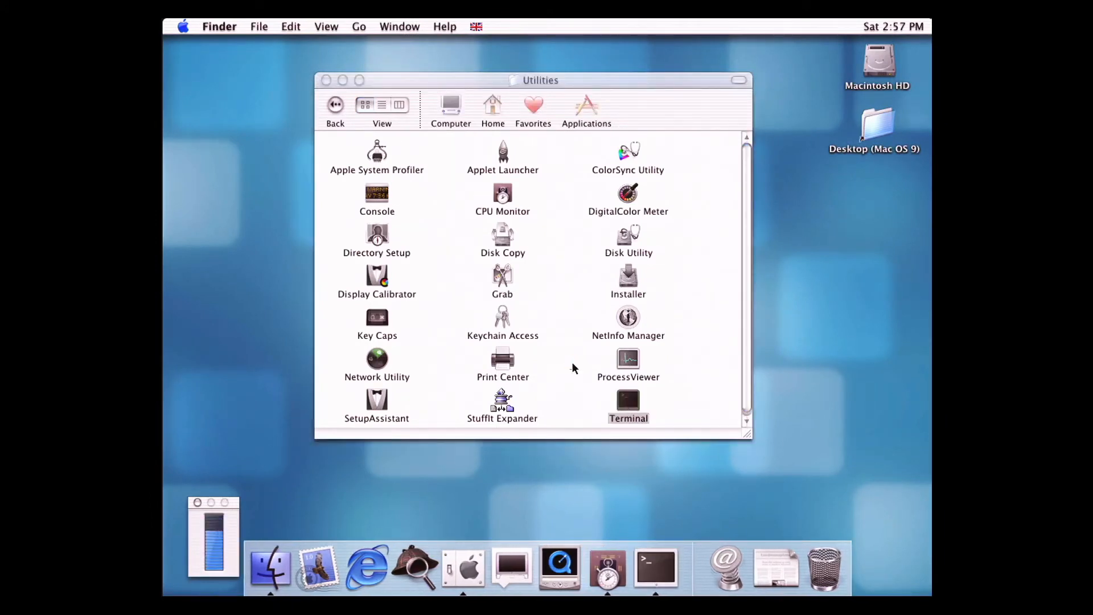
- Run uname -a in a Terminal shell, reporting Darwin 1.3.3 on Power Macintosh, in a widened window
double_click(628, 406)
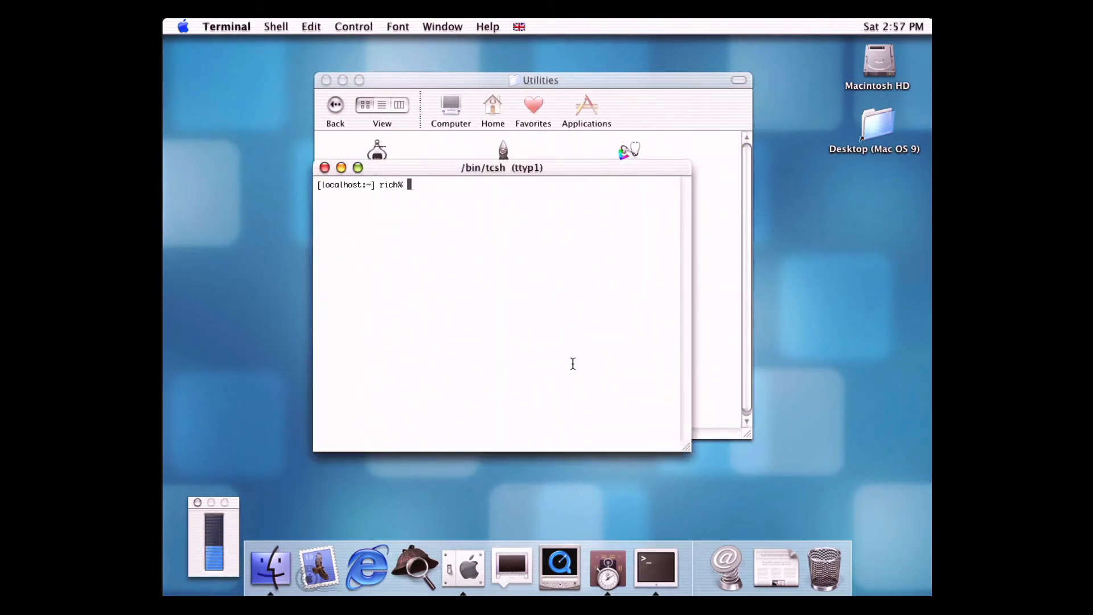
text(uname -a)
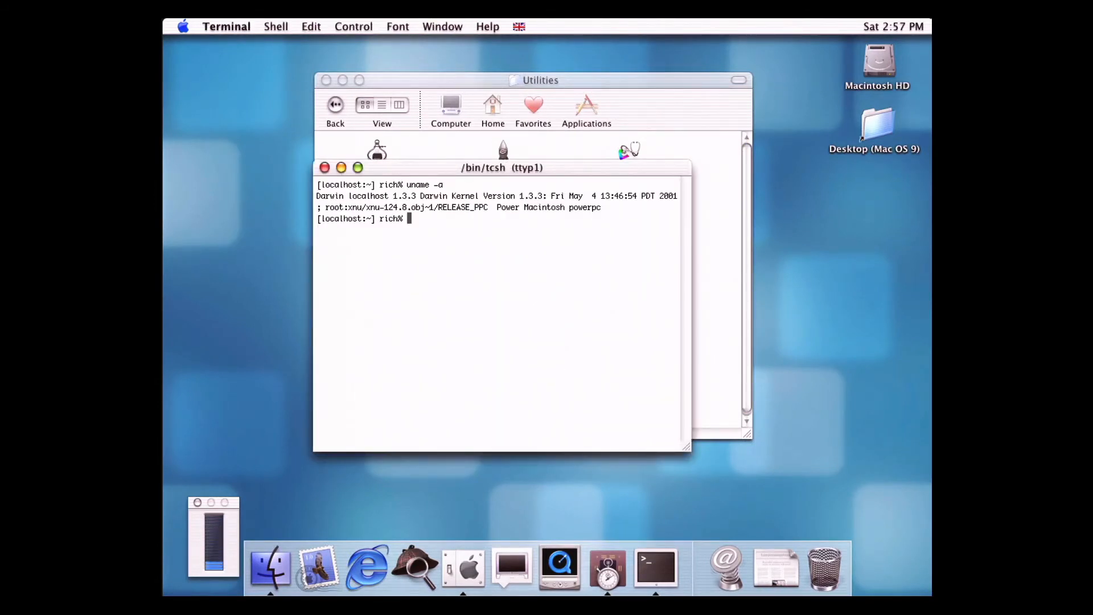
drag(690, 453, 791, 485)
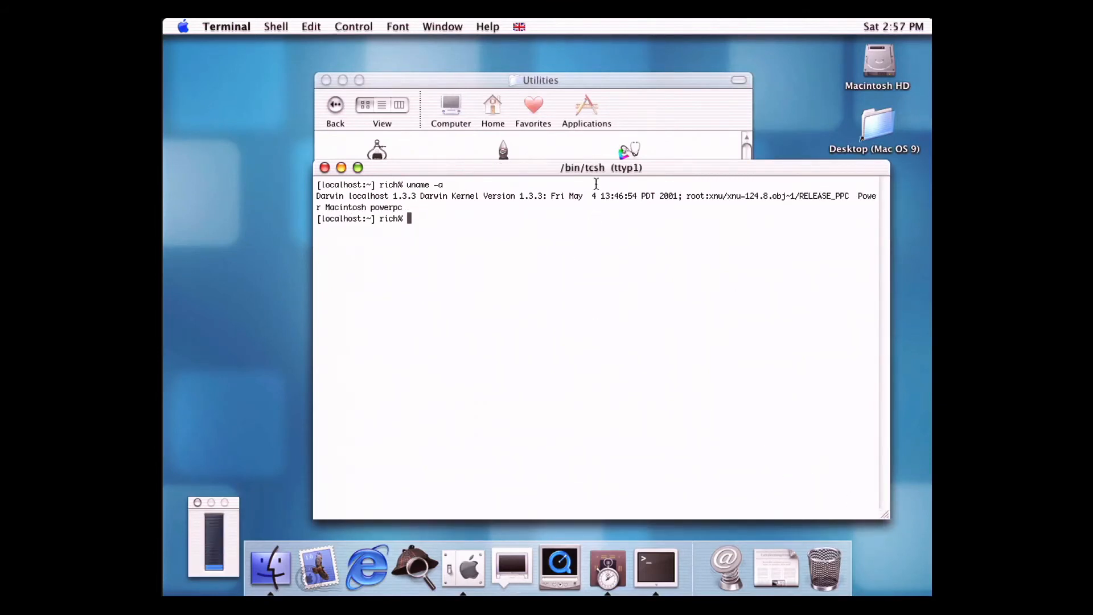
drag(601, 167, 565, 147)
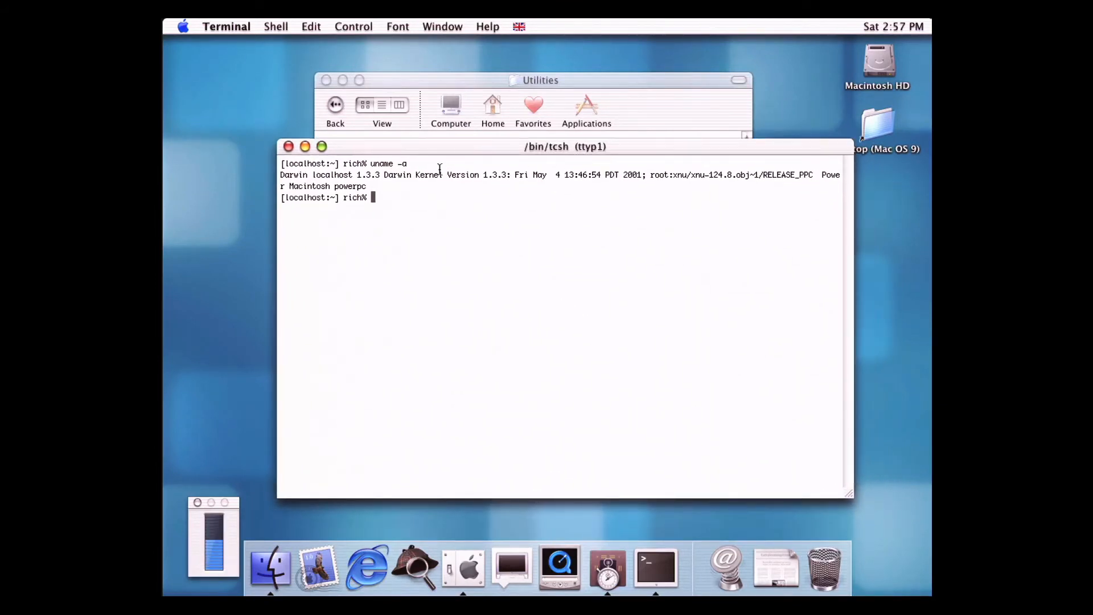
mouse_move(387, 186)
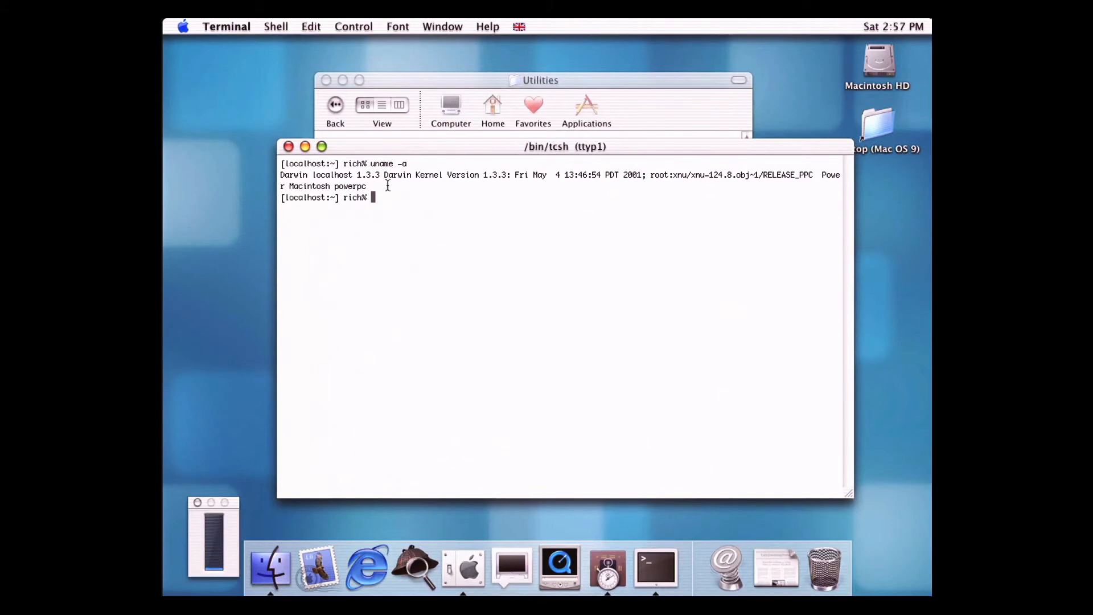
mouse_move(417, 192)
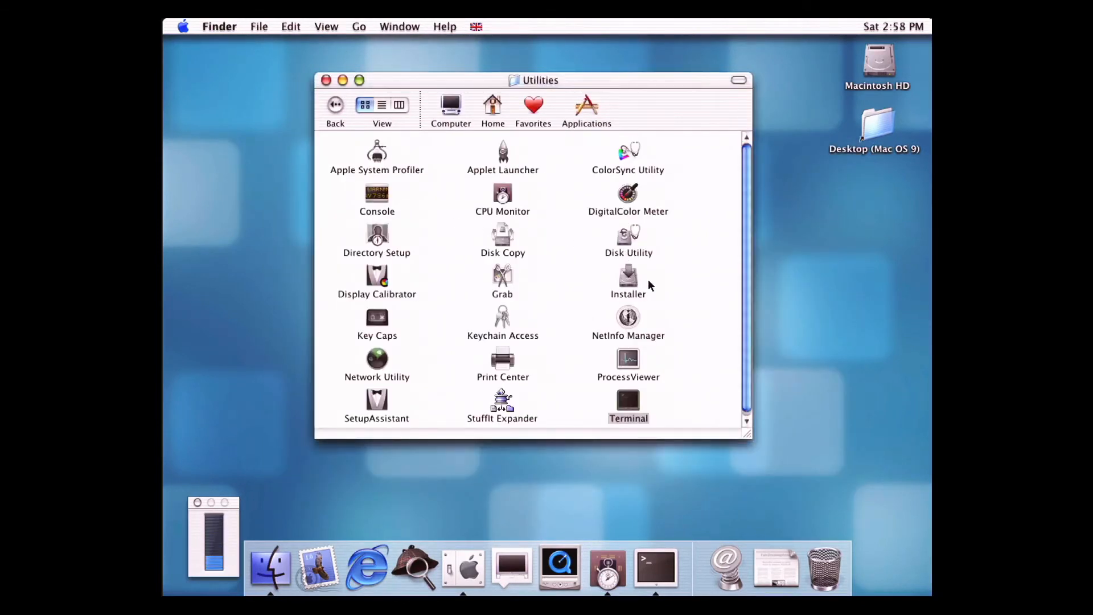
- Enlarge the Utilities folder window by its resize corner
drag(752, 438, 765, 459)
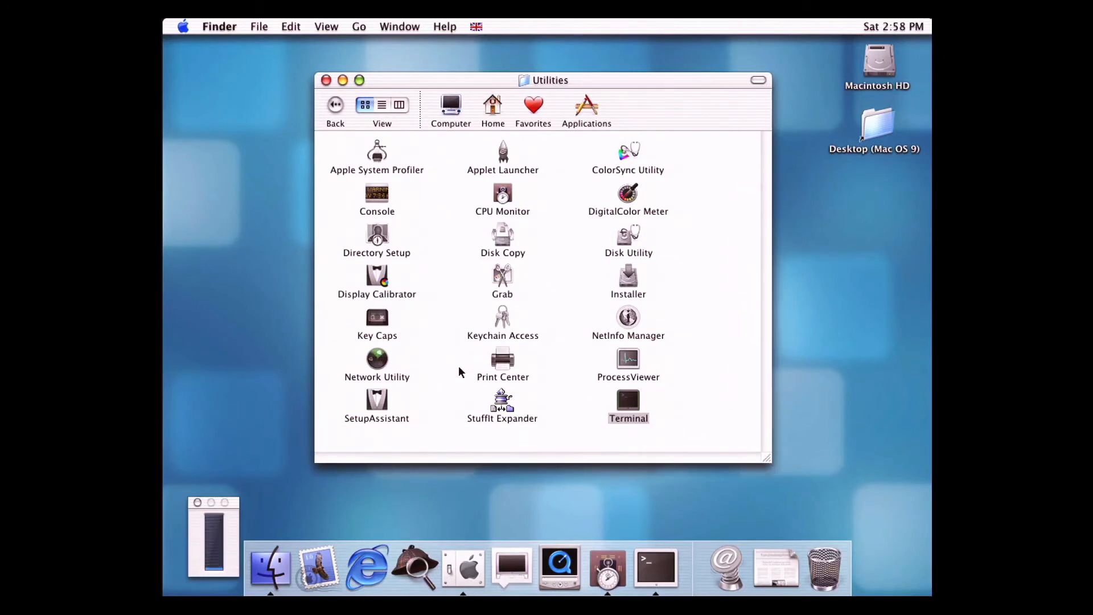
mouse_move(477, 308)
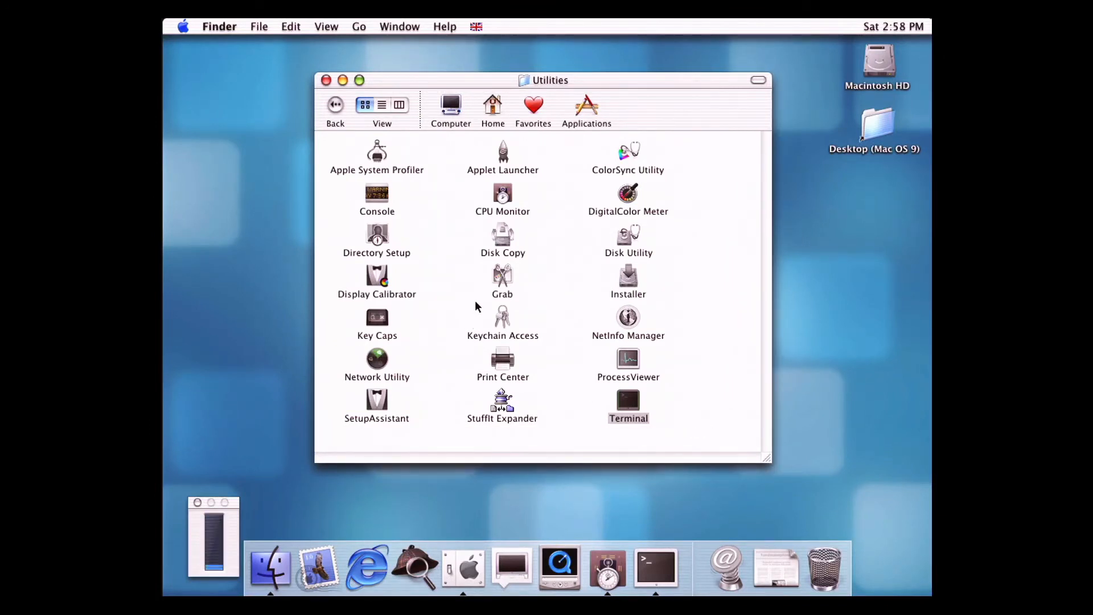
mouse_move(636, 367)
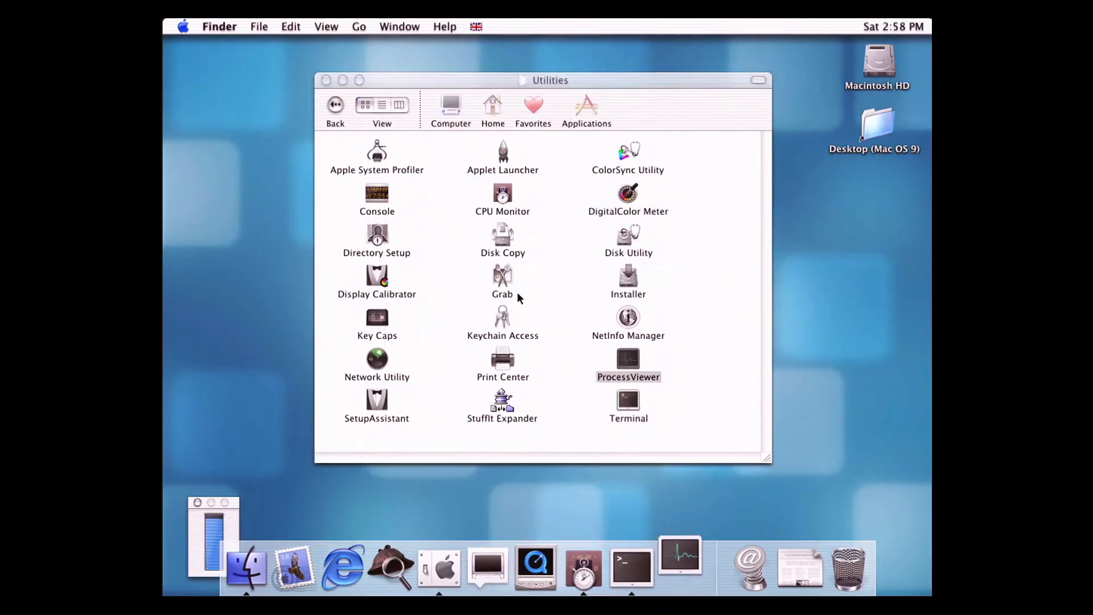
- Launch ProcessViewer and scroll through its listing of 29 running processes
double_click(629, 360)
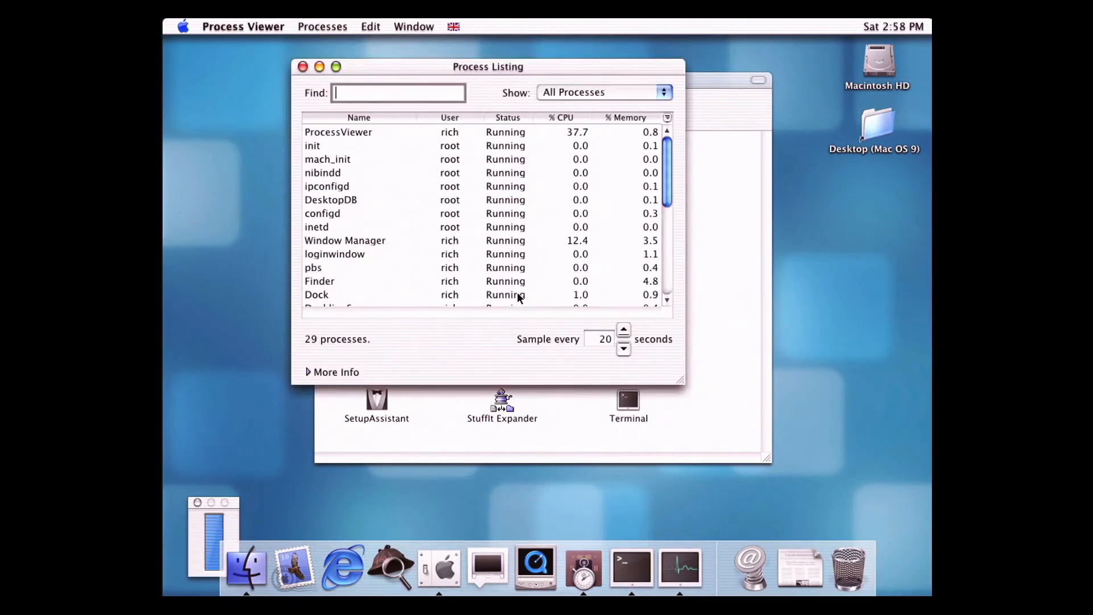
drag(489, 66, 400, 66)
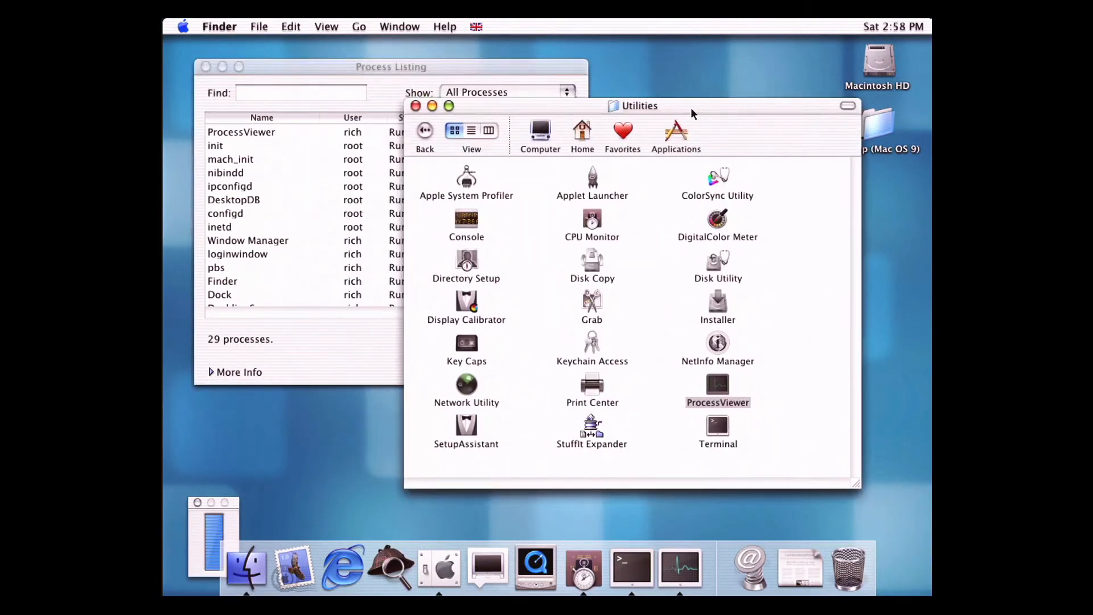
mouse_move(545, 271)
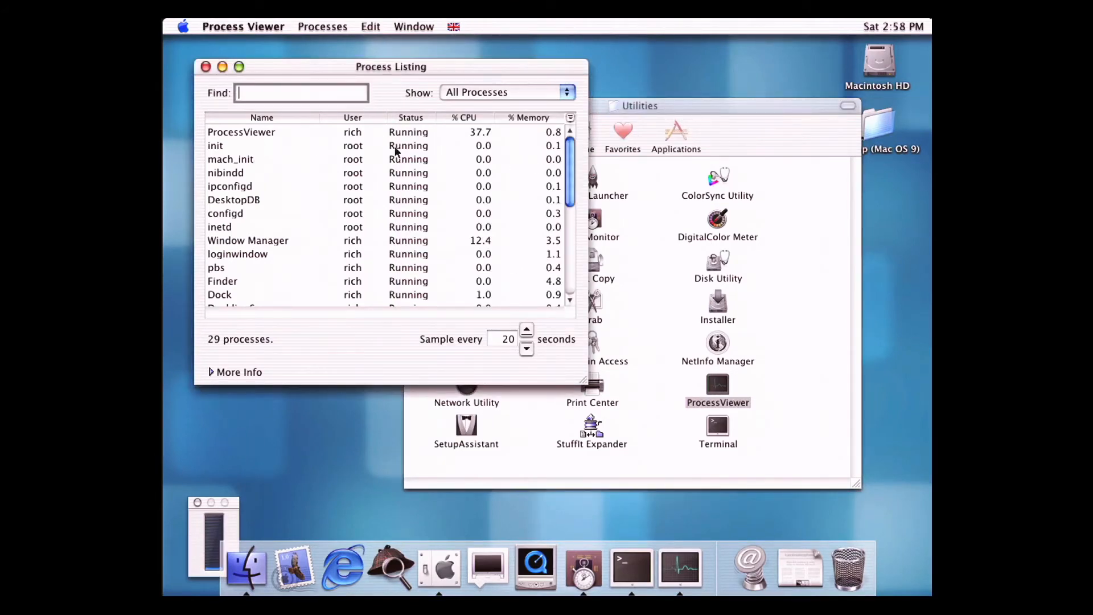
scroll(down, 3)
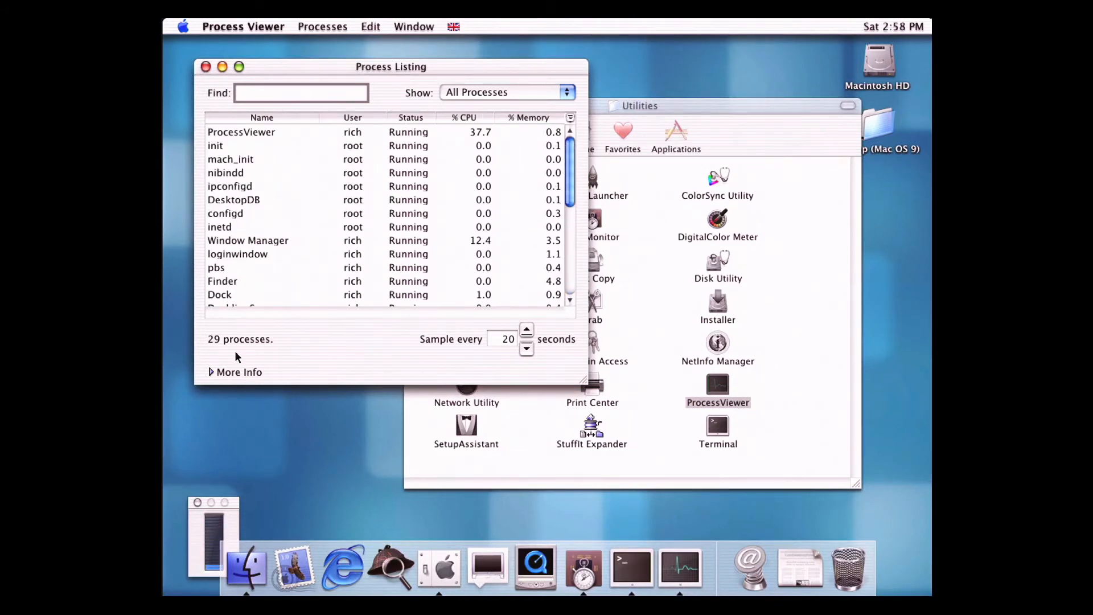
click(211, 371)
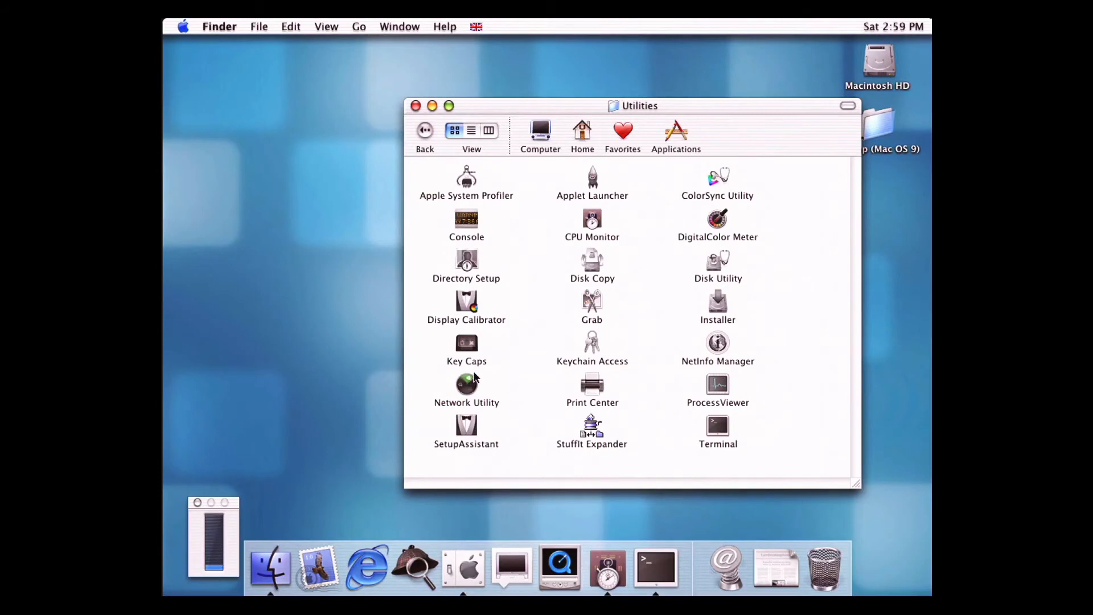
- Launch Network Utility and dismiss its missing-BSD-components warning, showing en0 details
click(466, 387)
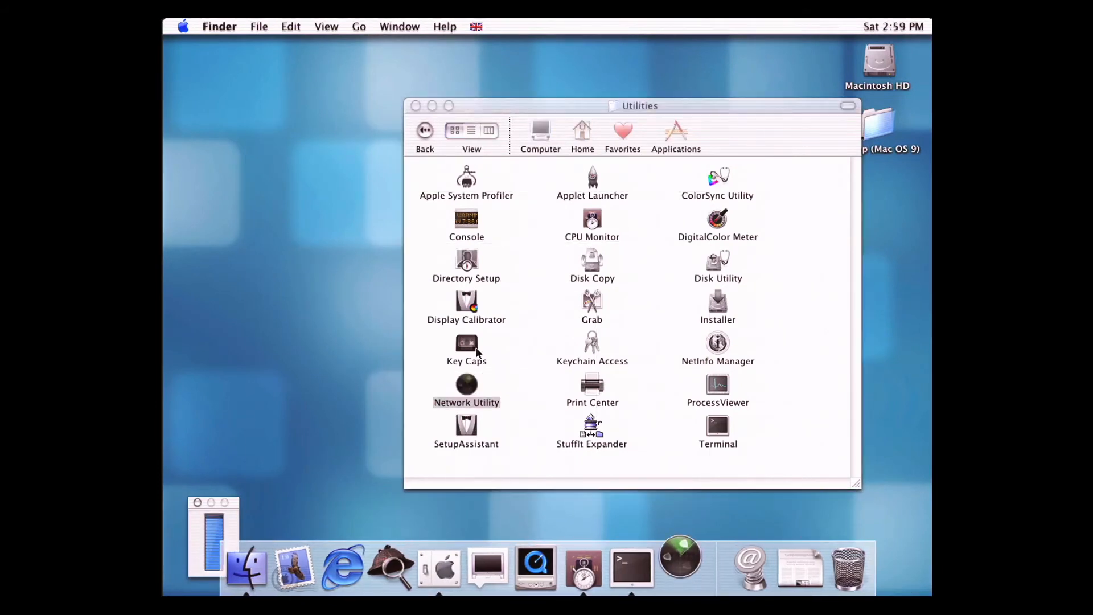
double_click(466, 384)
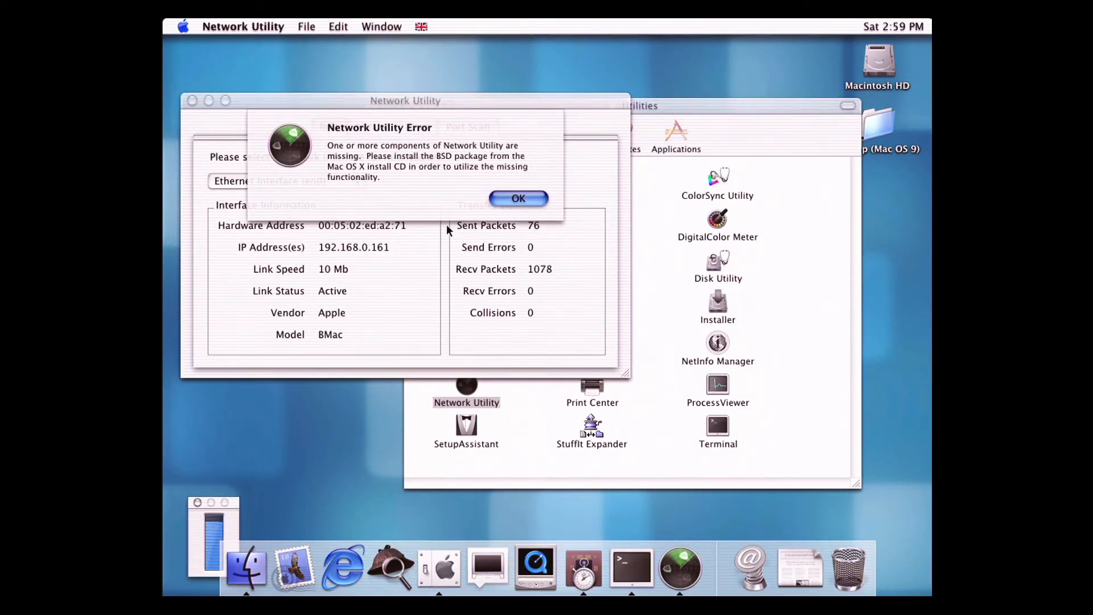
click(518, 198)
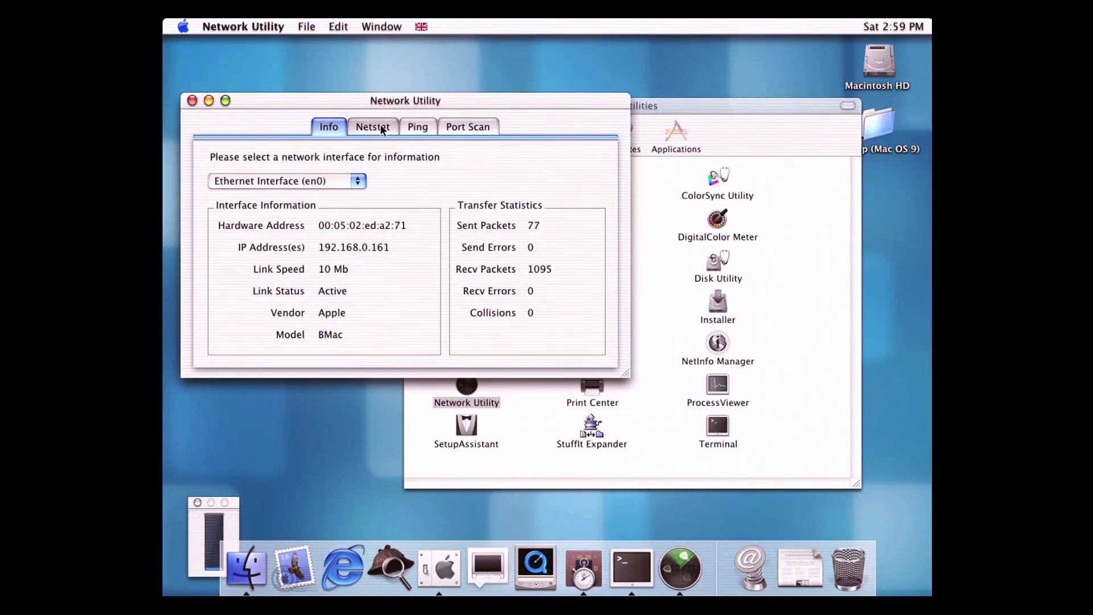
- View the Ping and Port Scan panels of Network Utility
click(418, 127)
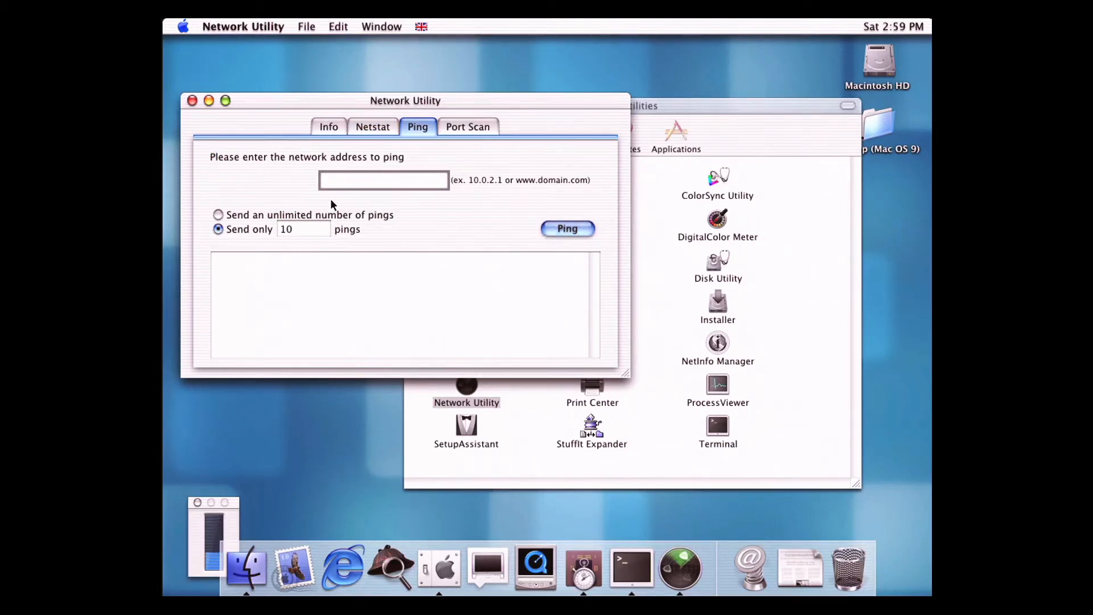
mouse_move(247, 128)
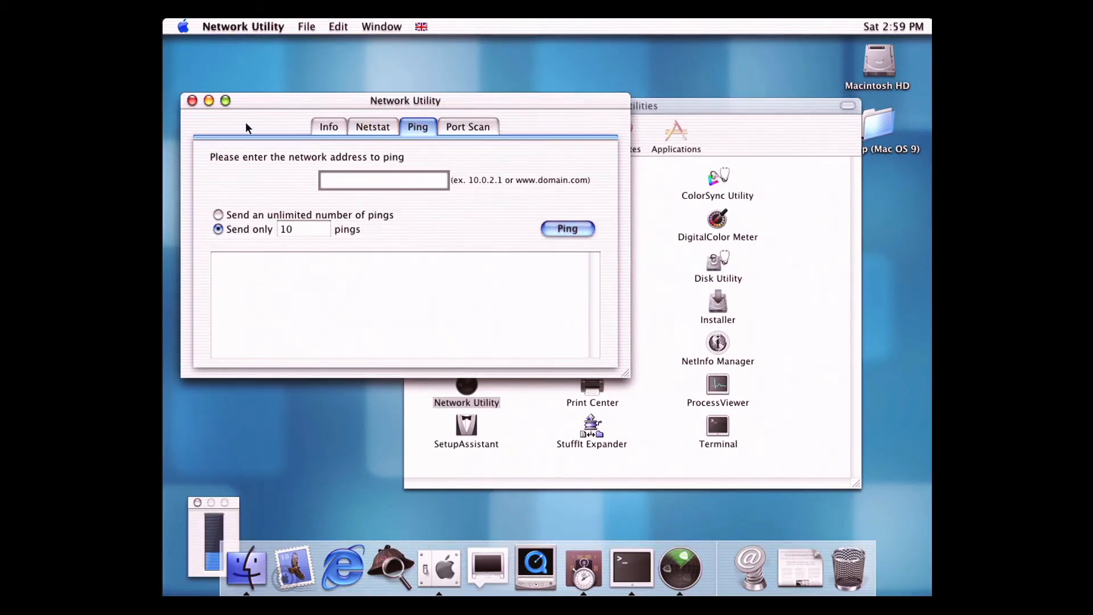
click(469, 126)
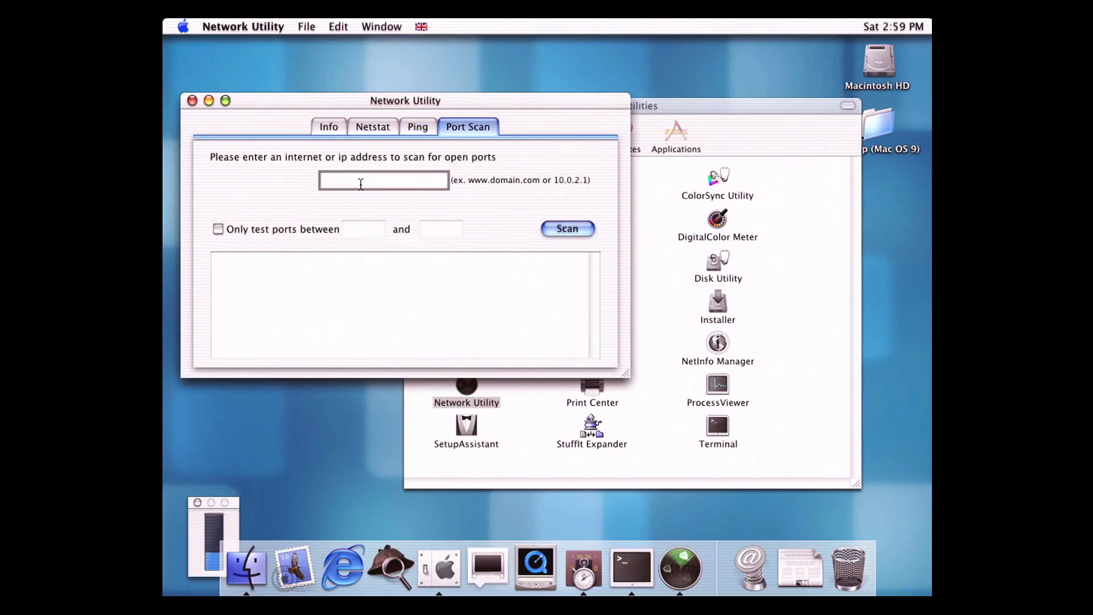
mouse_move(215, 145)
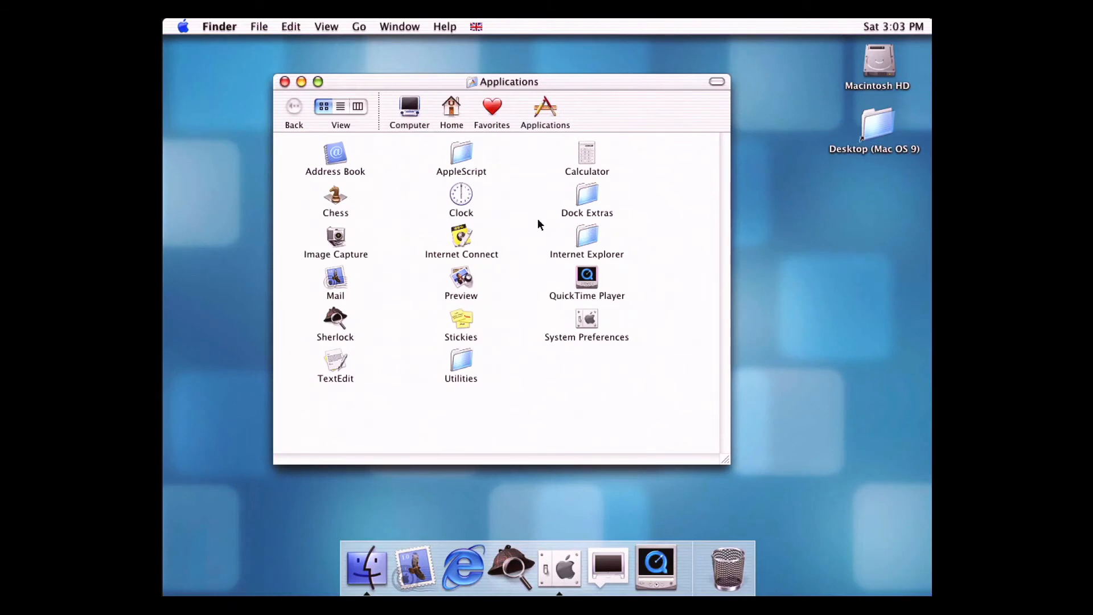
mouse_move(415, 193)
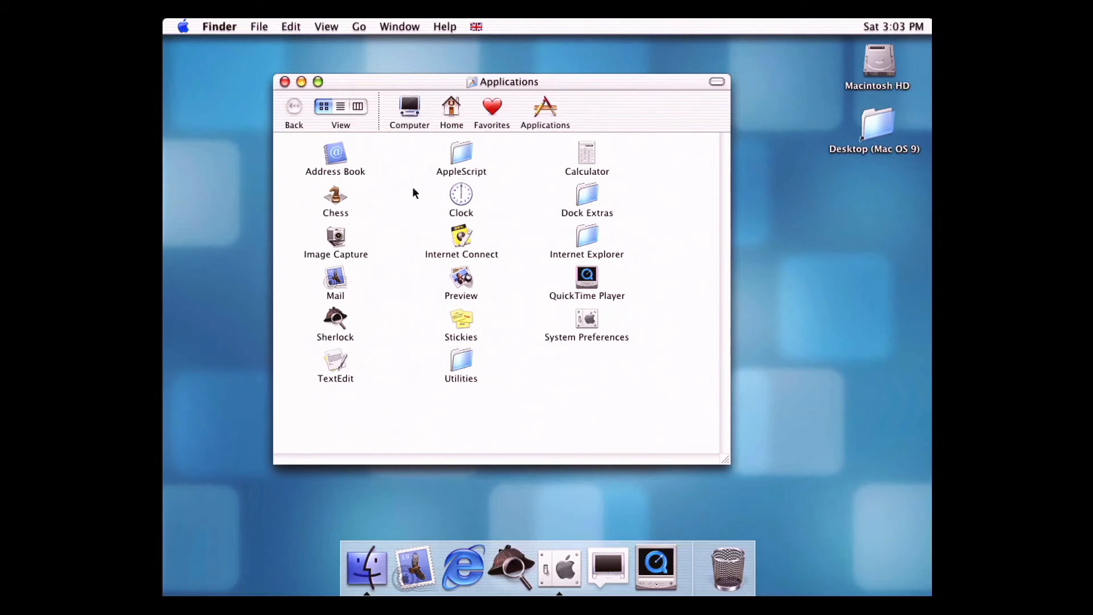
mouse_move(895, 63)
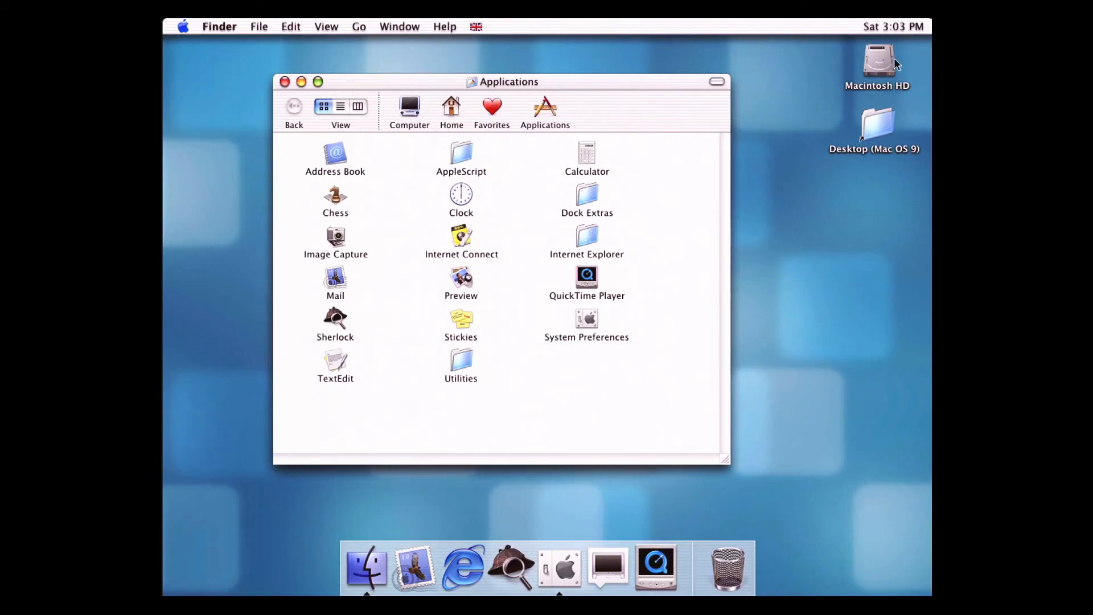
- Open the Macintosh HD disk to reach the Mac OS 9 Applications folder
double_click(879, 60)
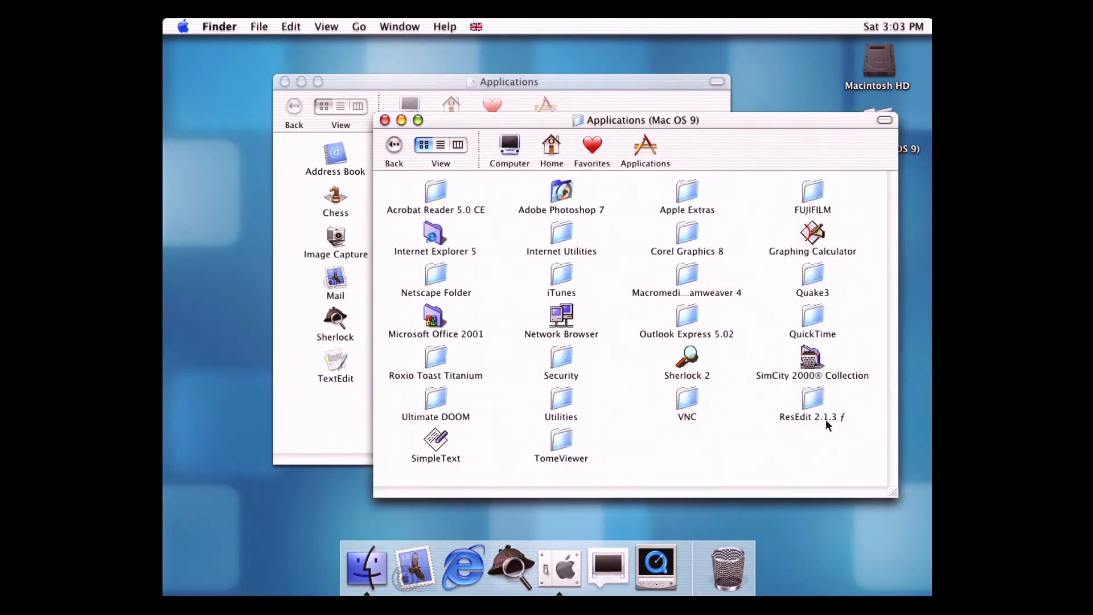
mouse_move(687, 280)
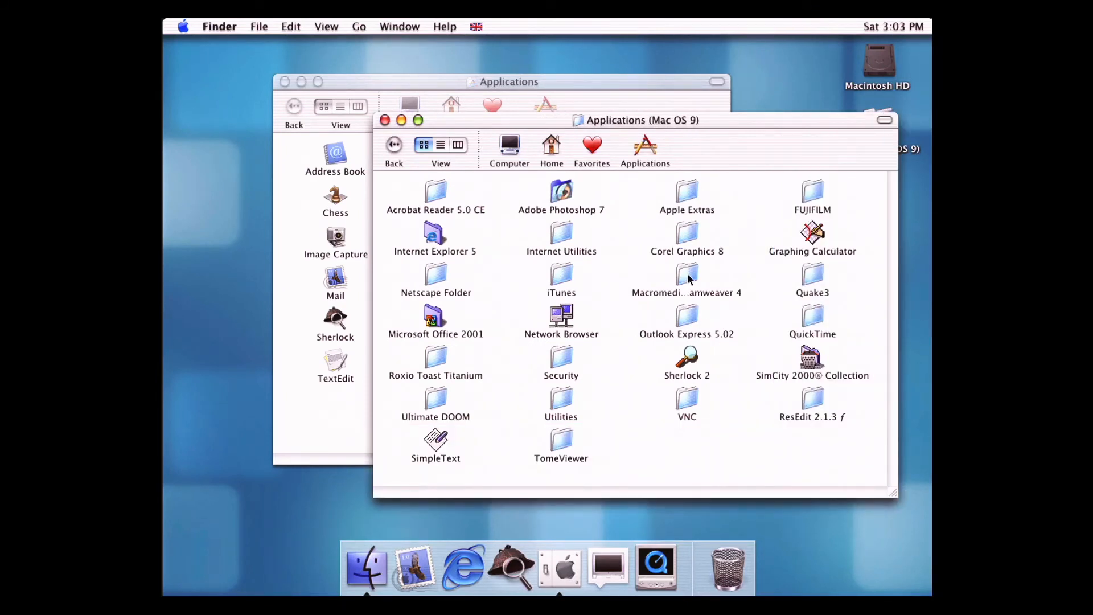
- Launch Dreamweaver 4 from the Macromedia Dreamweaver 4 folder, then go back to Mac OS 9 Applications
double_click(686, 275)
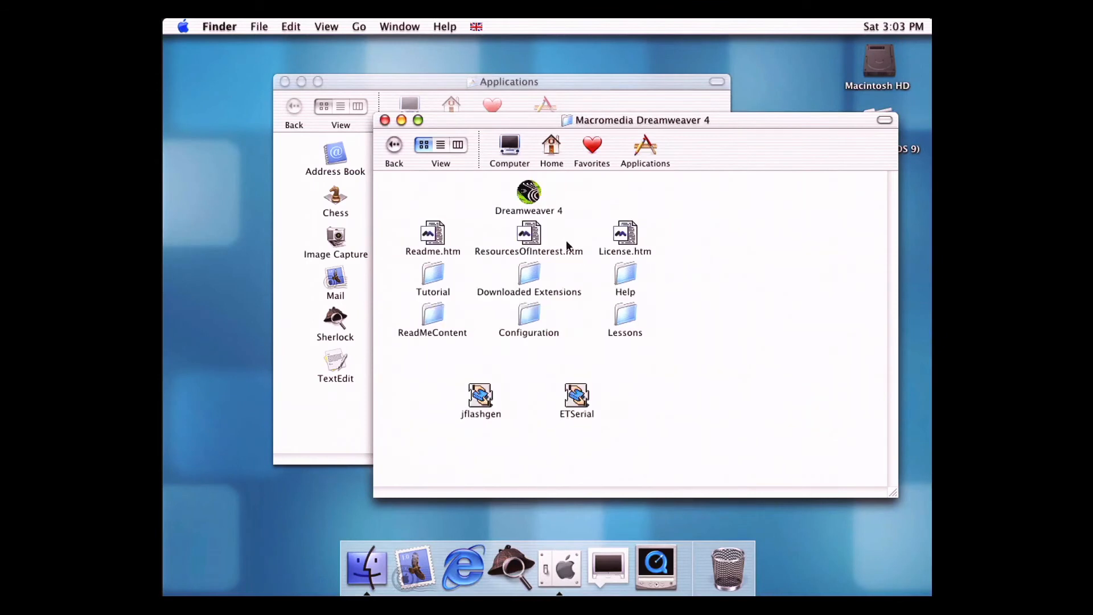
click(528, 194)
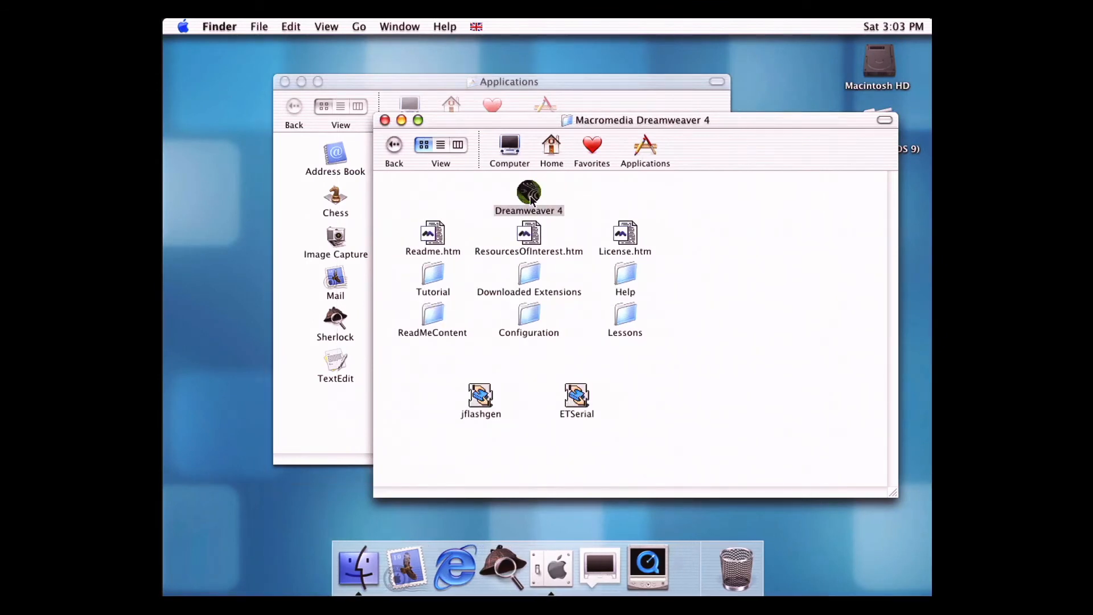
double_click(528, 193)
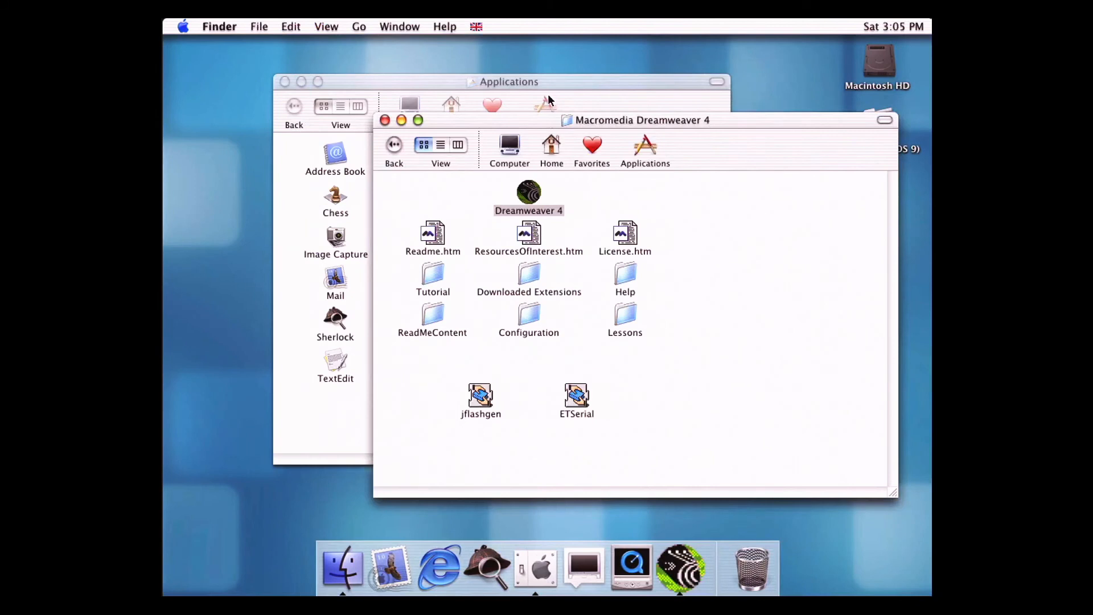
mouse_move(556, 116)
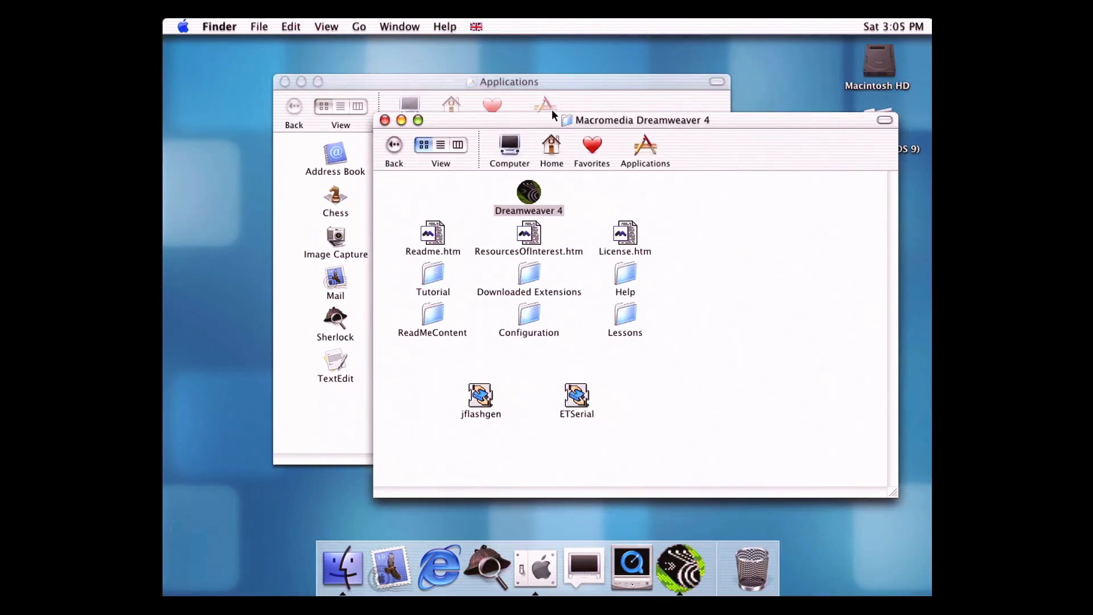
mouse_move(691, 418)
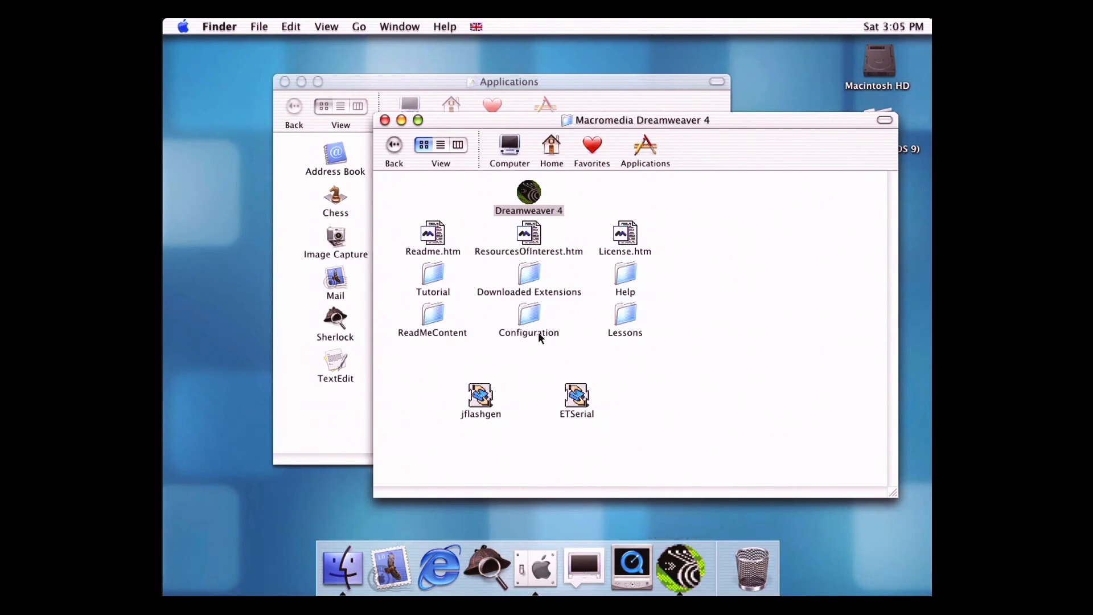
mouse_move(490, 307)
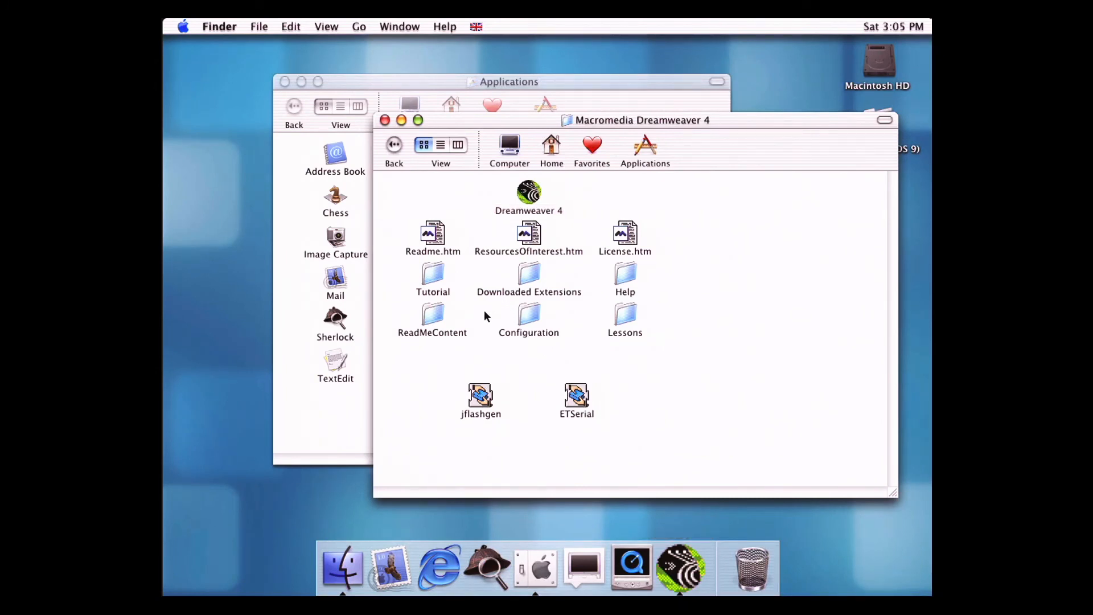
mouse_move(680, 572)
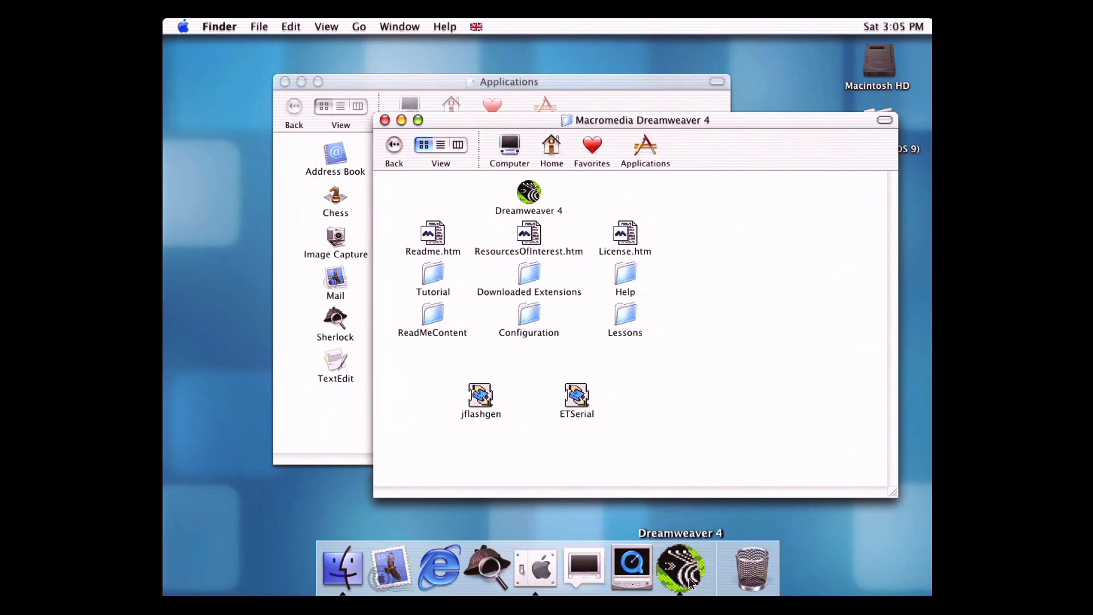
mouse_move(658, 462)
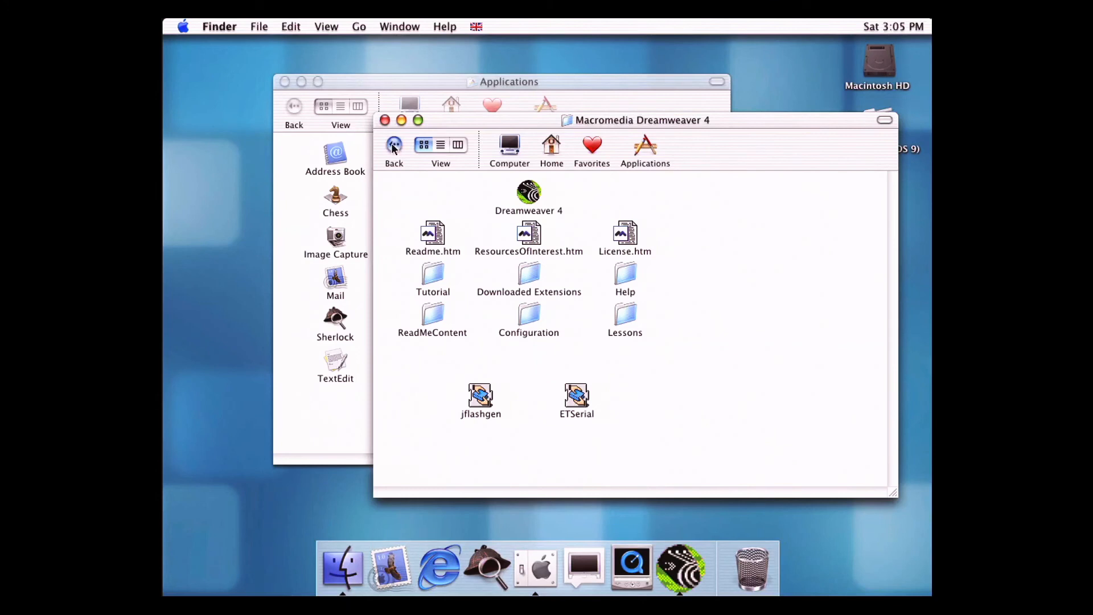
click(394, 144)
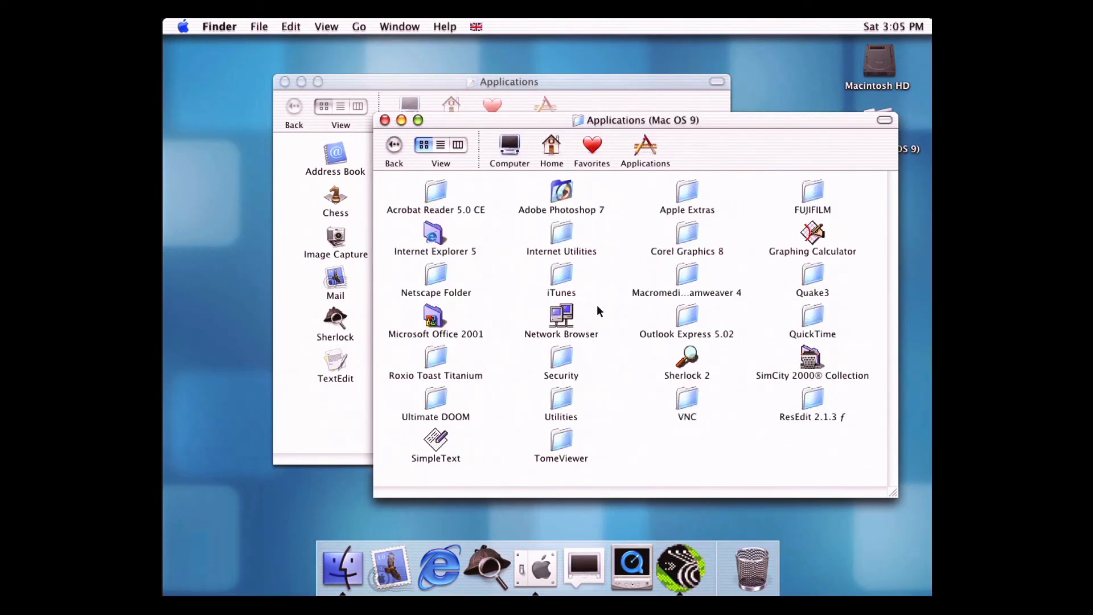
mouse_move(435, 316)
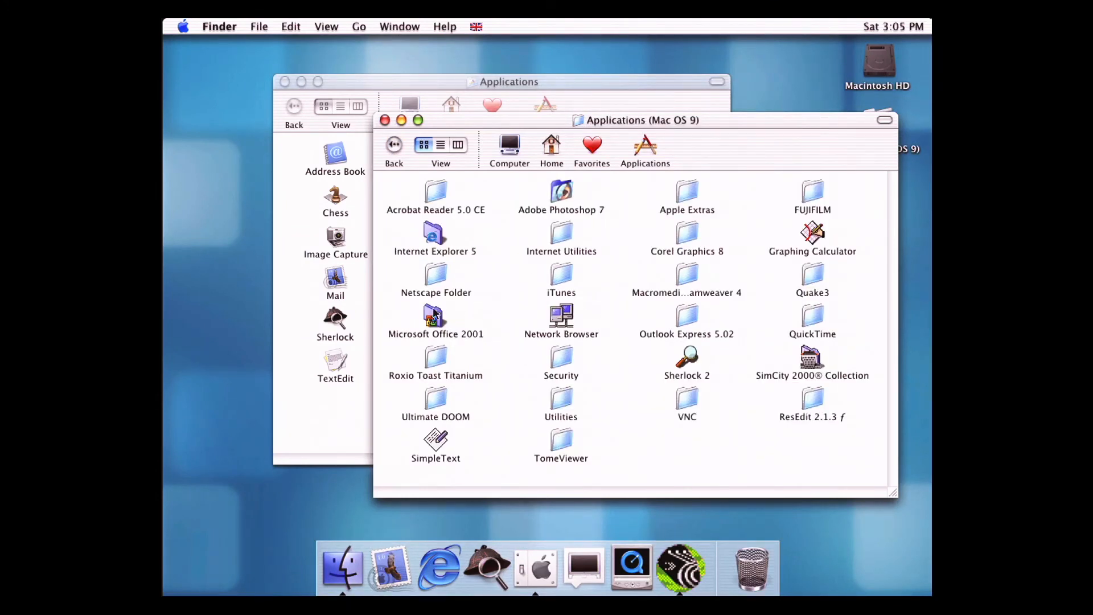
- Open the Microsoft Office 2001 folder while Dreamweaver 4's splash screen loads
double_click(435, 318)
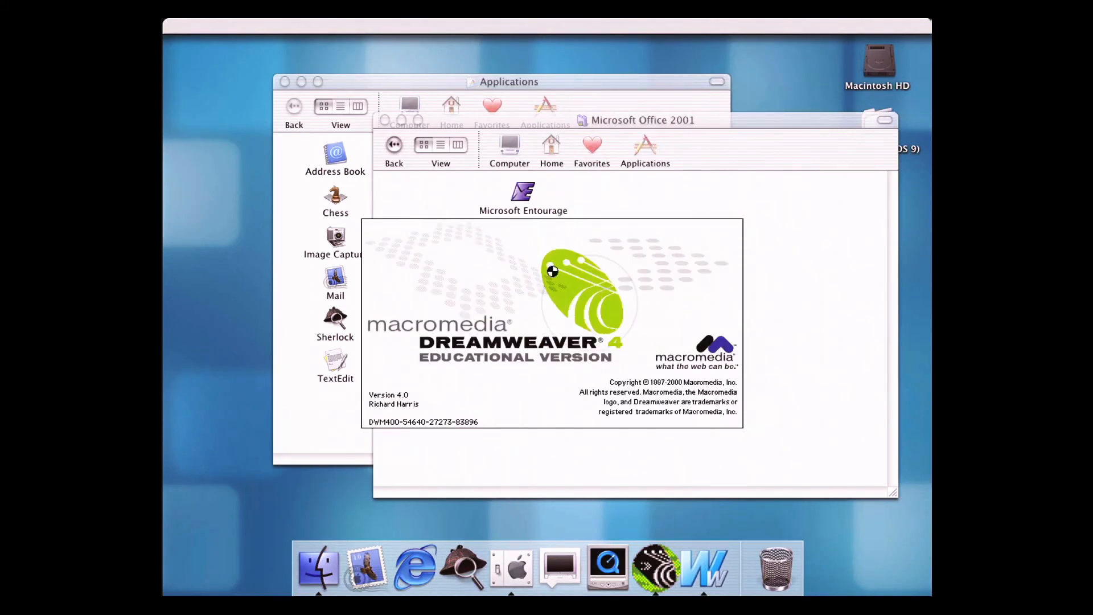
mouse_move(482, 268)
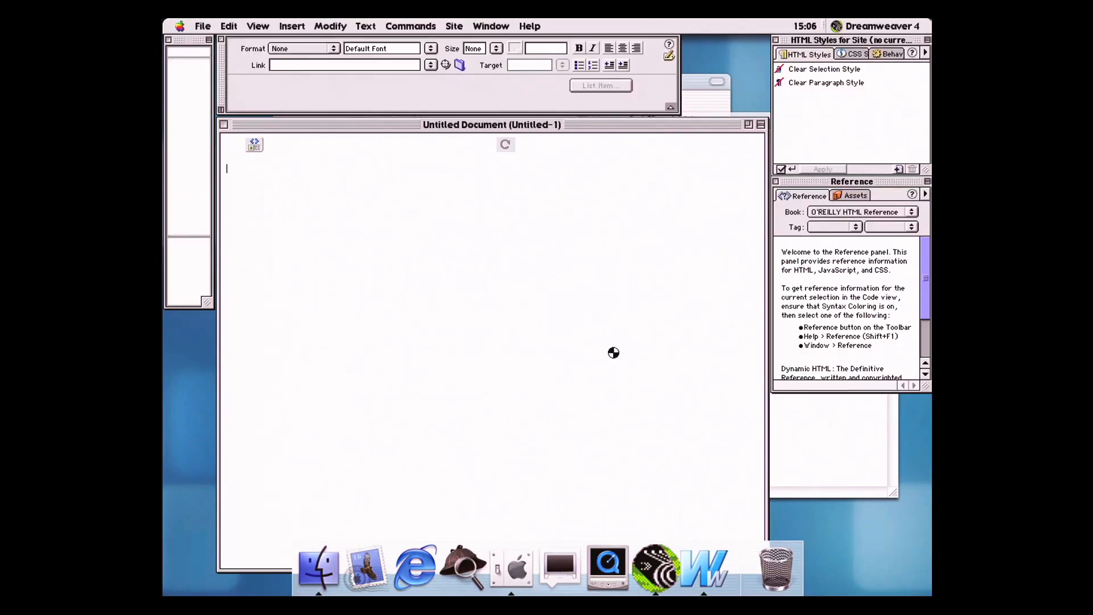
mouse_move(481, 403)
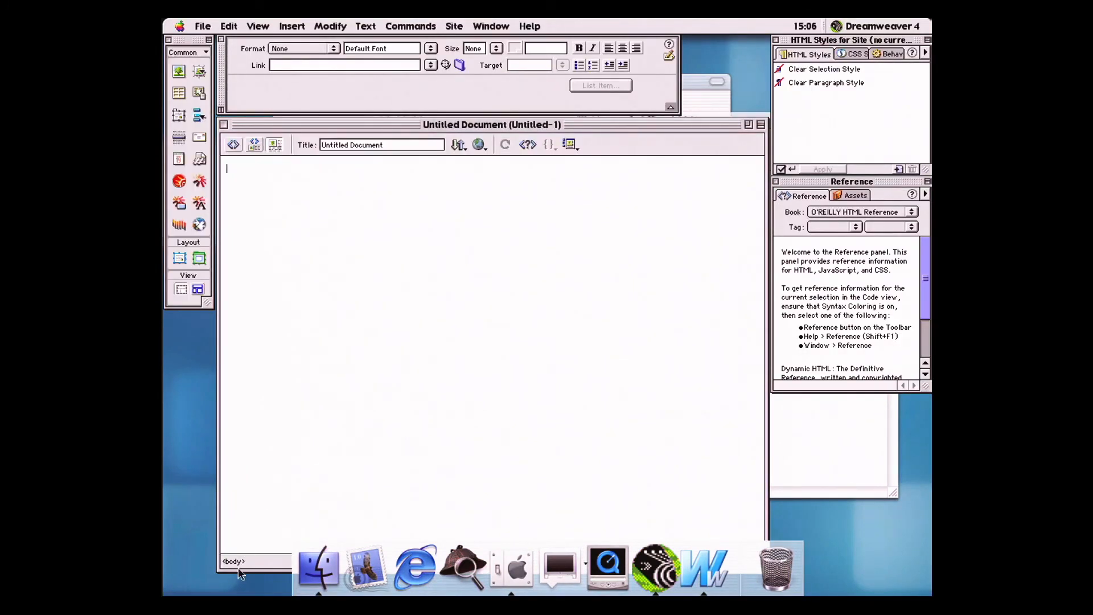
mouse_move(722, 556)
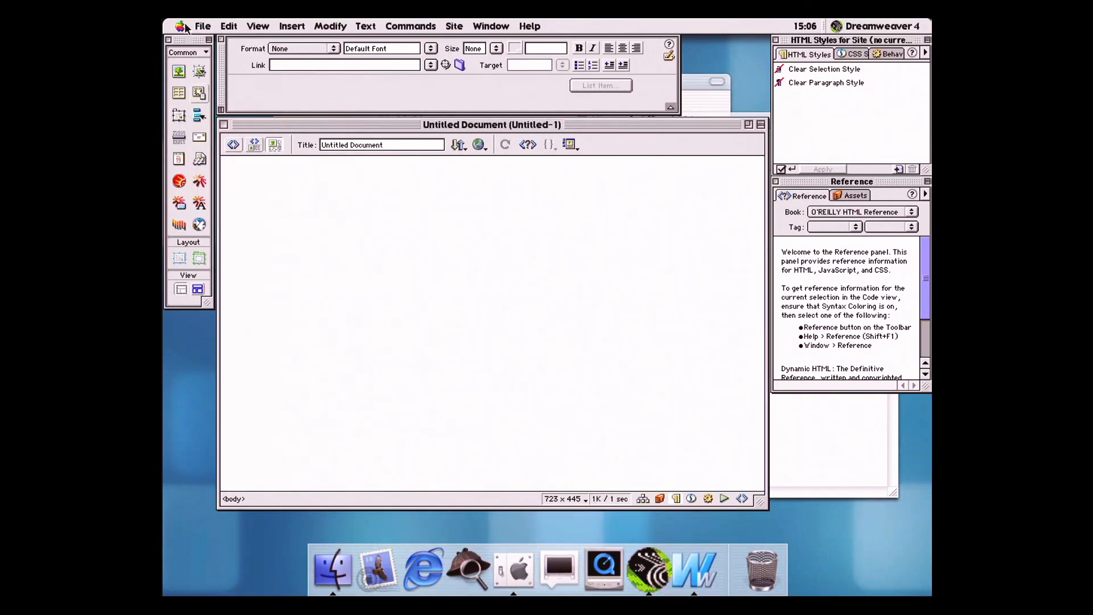
- Browse Dreamweaver 4's File, Insert and View menus without choosing anything
click(180, 25)
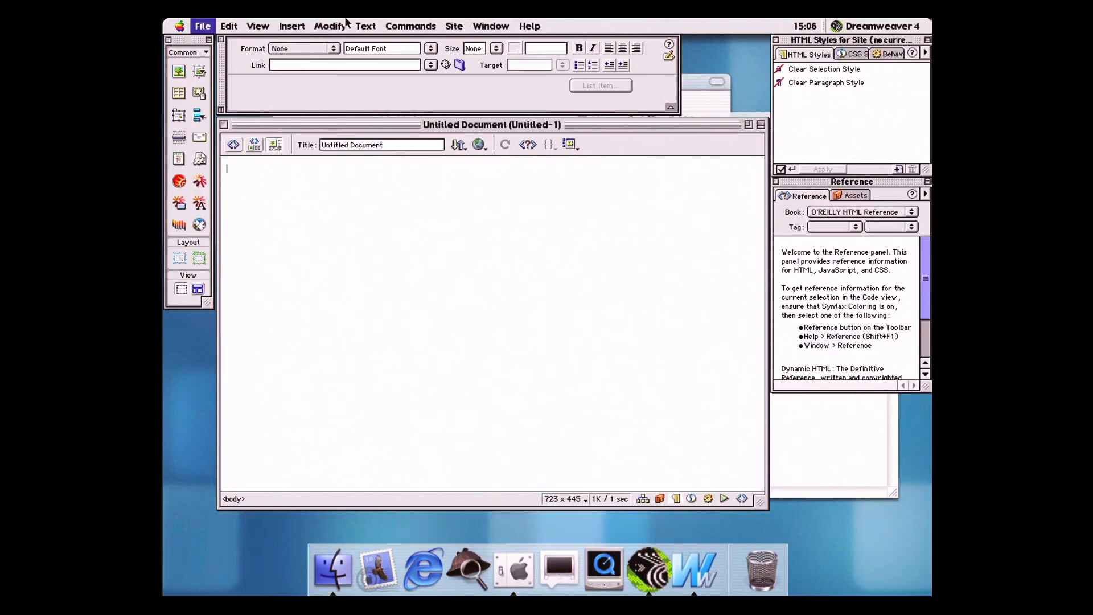
click(292, 25)
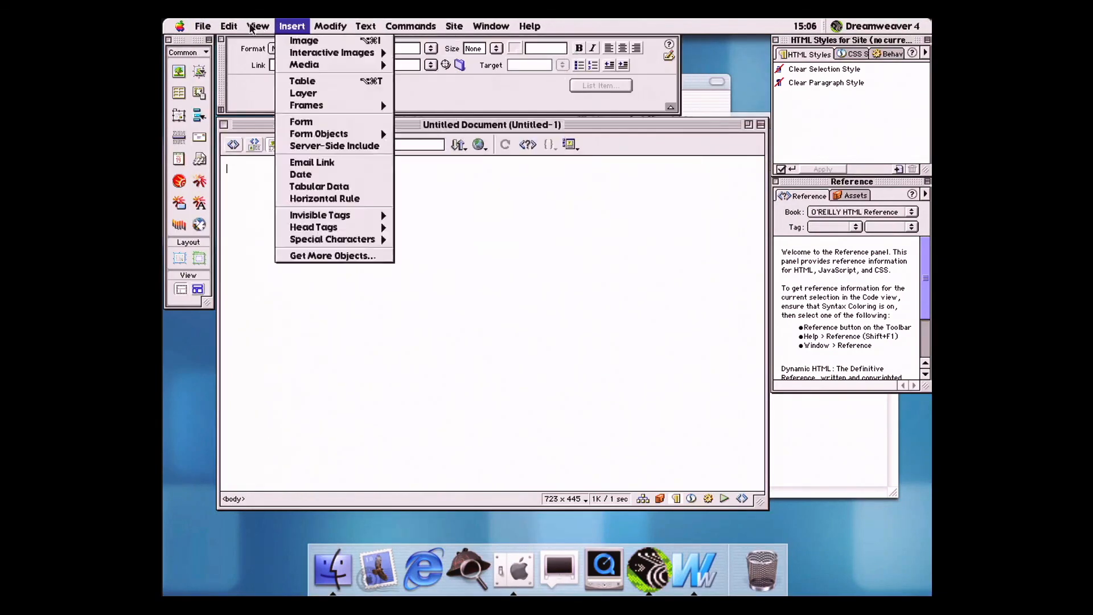
click(257, 26)
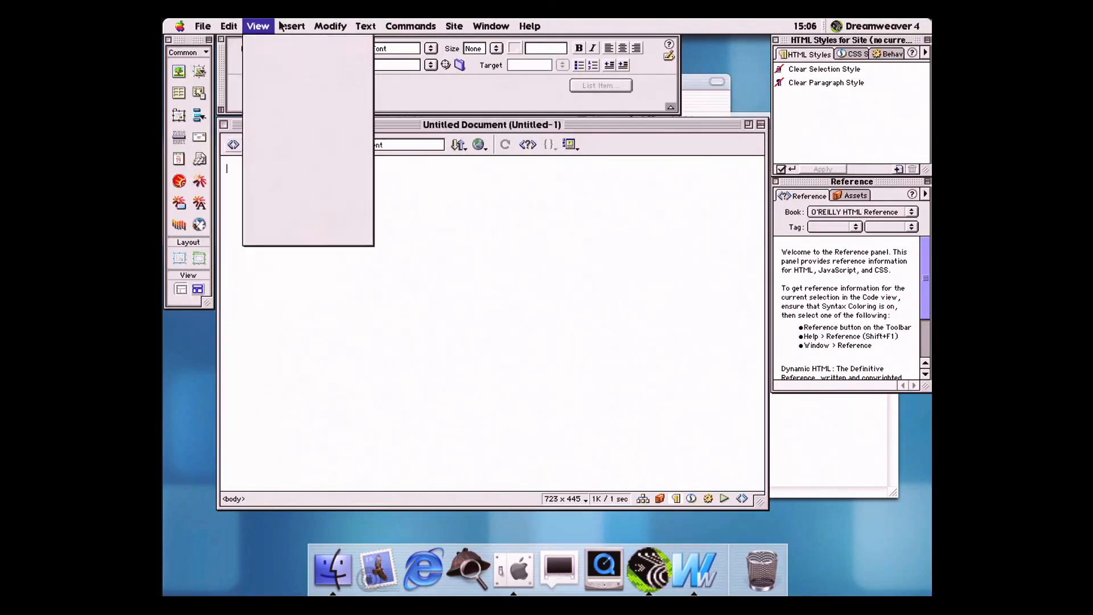
click(200, 26)
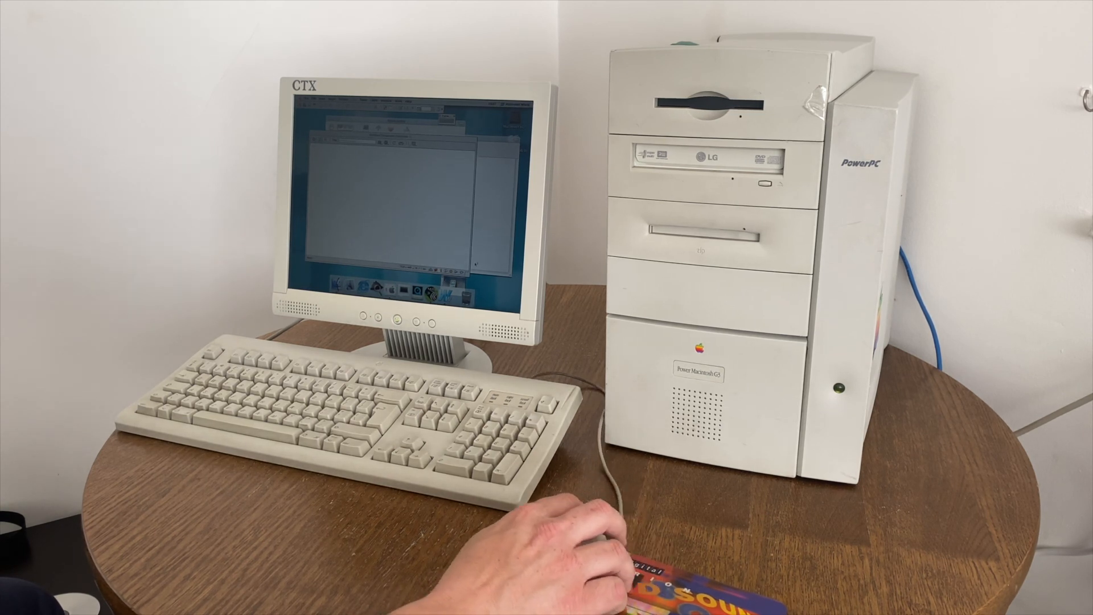
- Bring up the Apple menu on the Mac OS X desktop for restart and shut down options
click(182, 28)
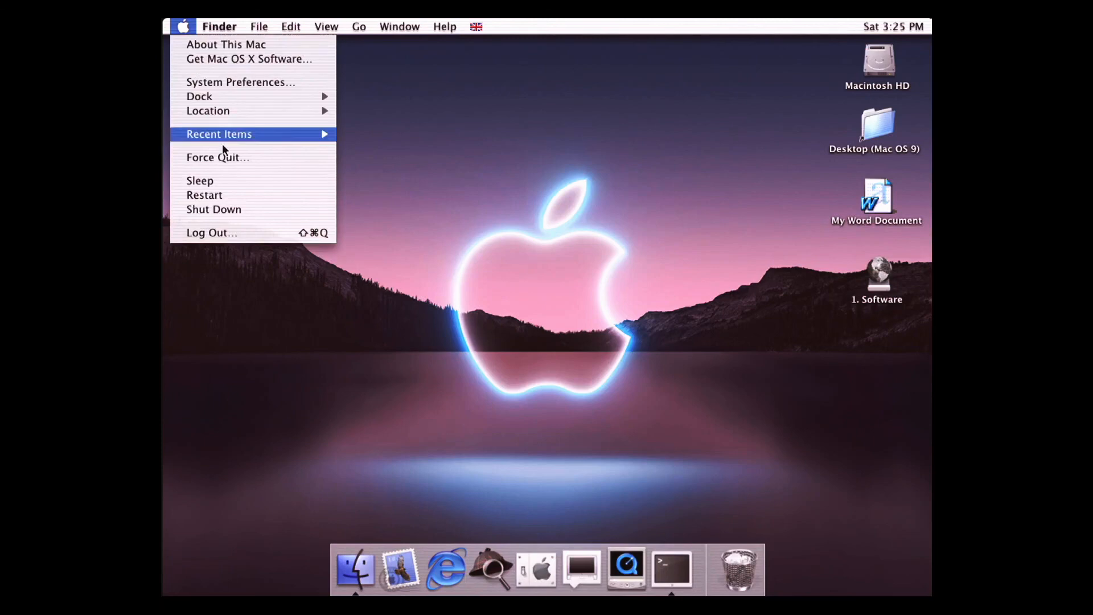